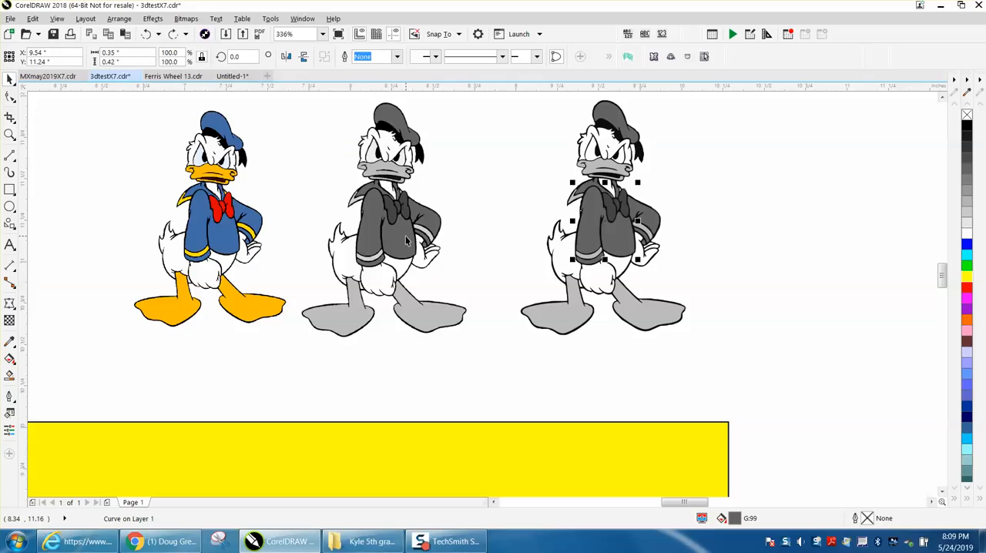
mouse_move(429, 223)
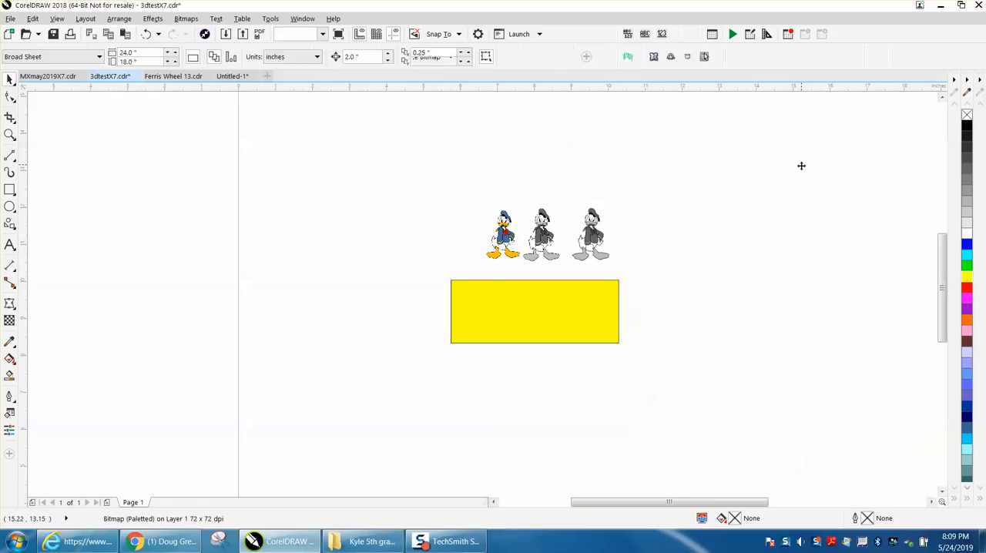
Create a red hairline Boundary silhouette from the selected grayscale duck group
click(10, 134)
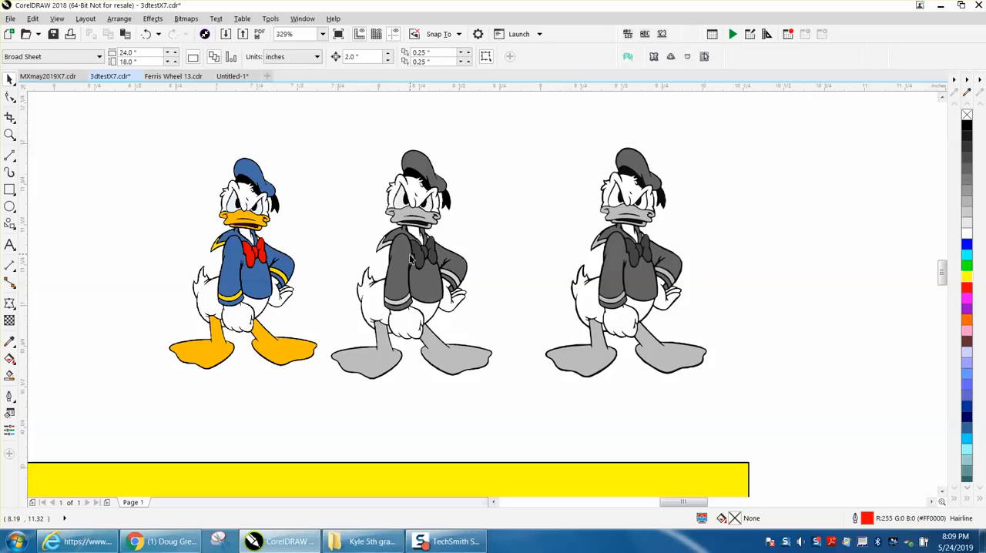
click(411, 254)
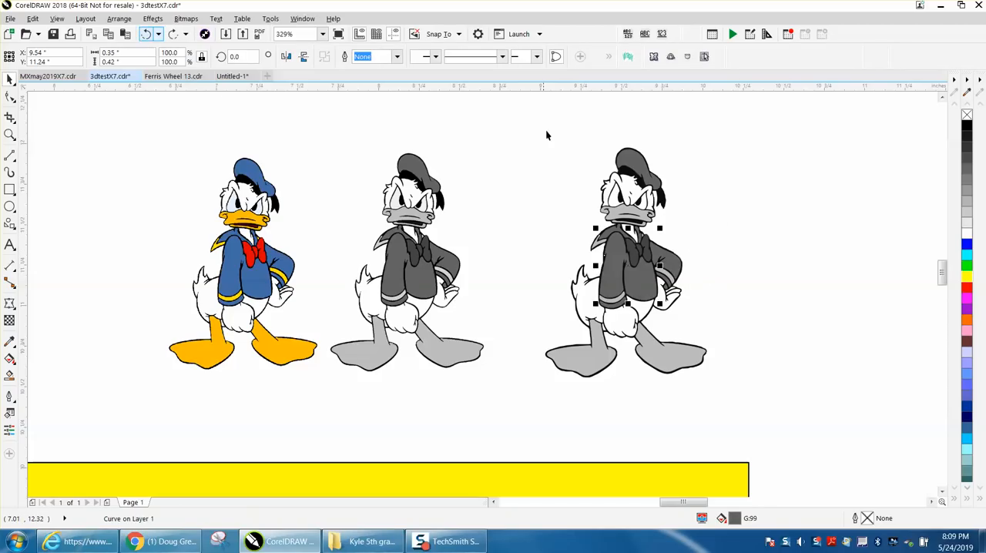
click(118, 18)
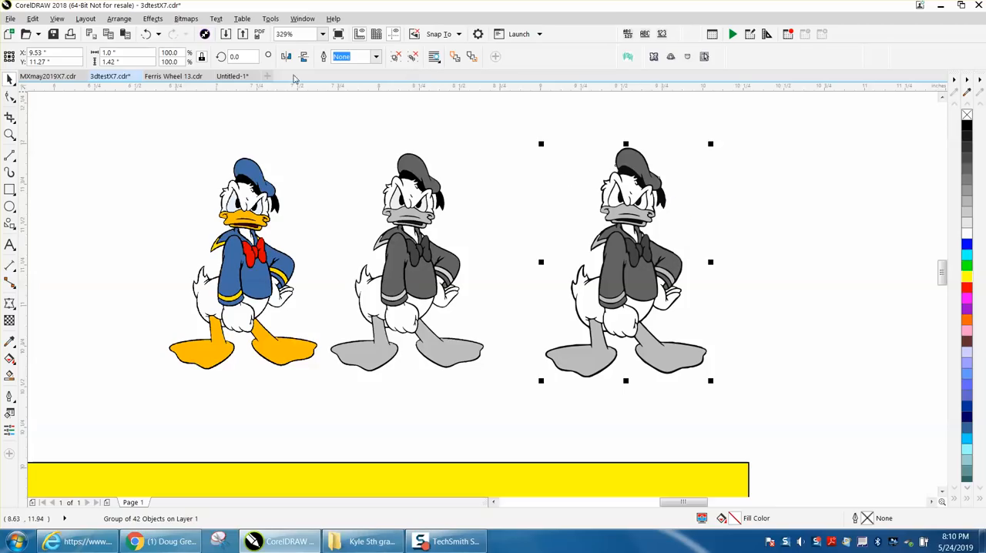
click(119, 17)
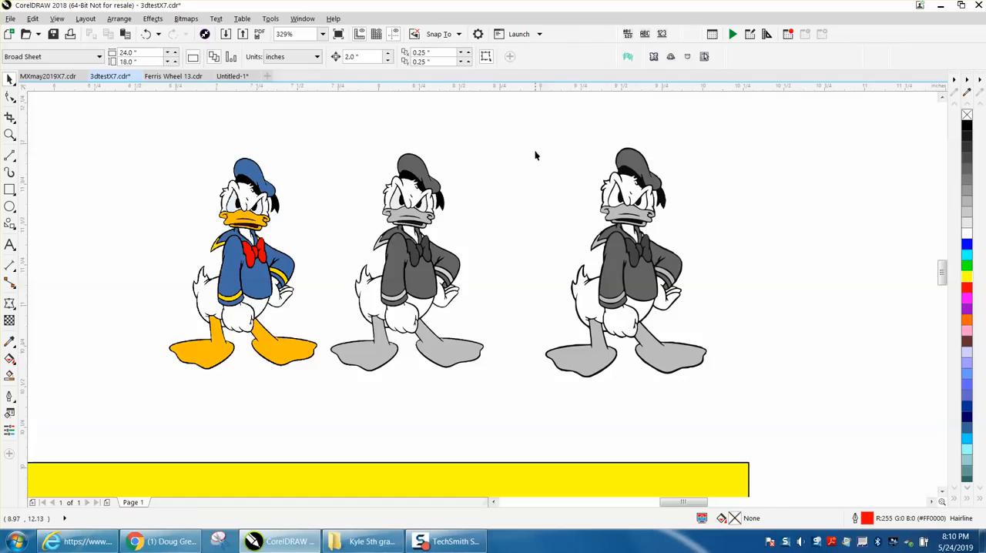
click(625, 262)
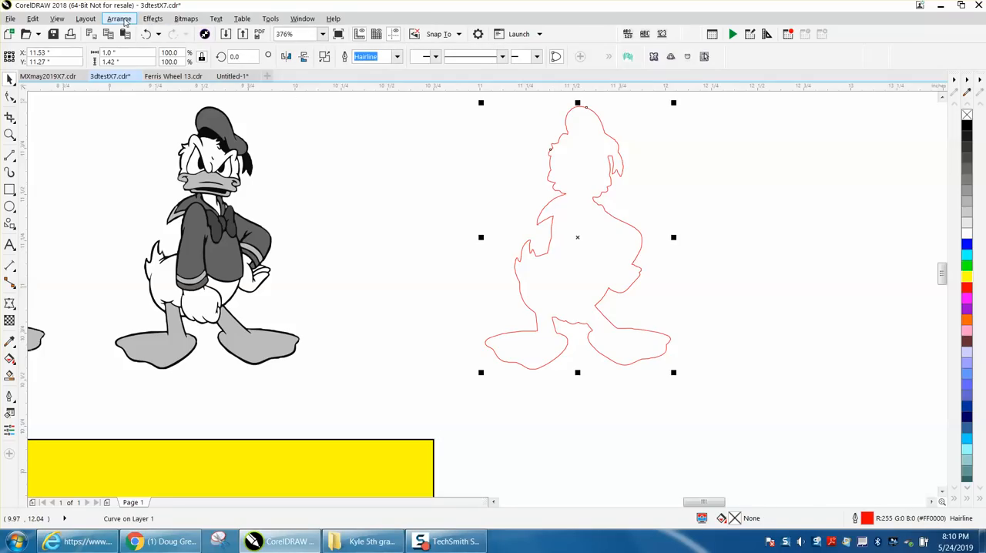
Move the red silhouette outline beside the duck and reach the Effects list for Contour
click(118, 18)
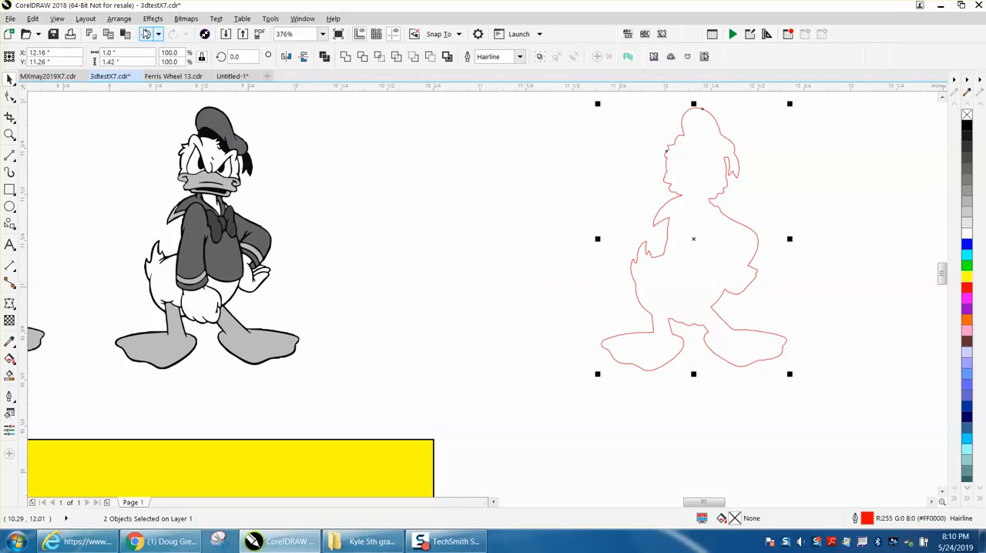
drag(693, 239, 577, 239)
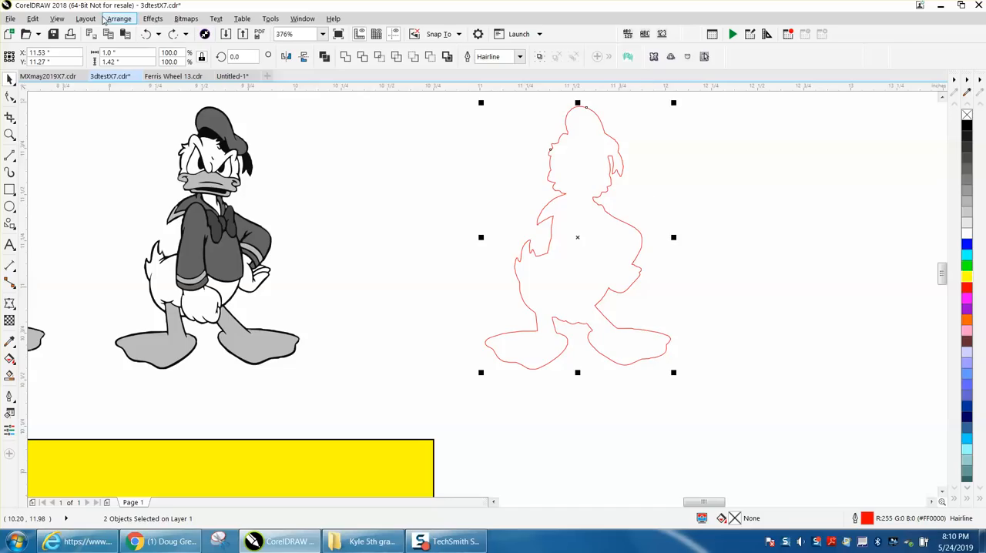
click(118, 19)
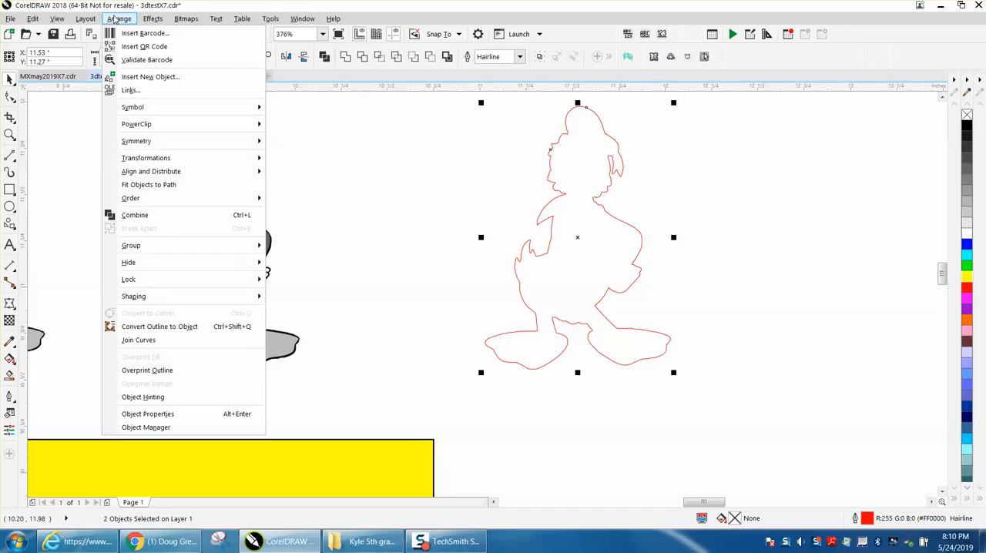
click(153, 18)
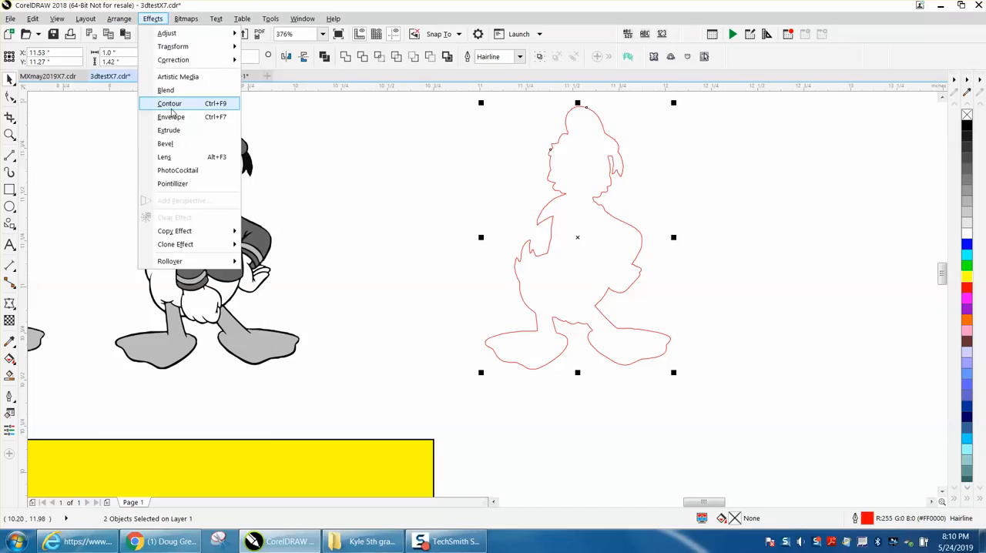
Apply a one-step contour to the silhouette, trying offset .002 then settling on 0.01 inch
click(168, 104)
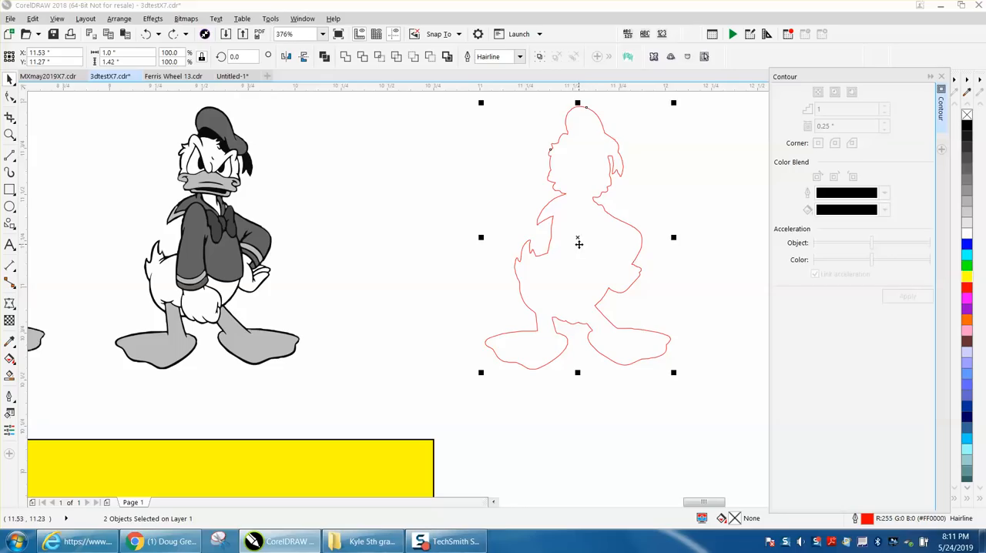
click(118, 18)
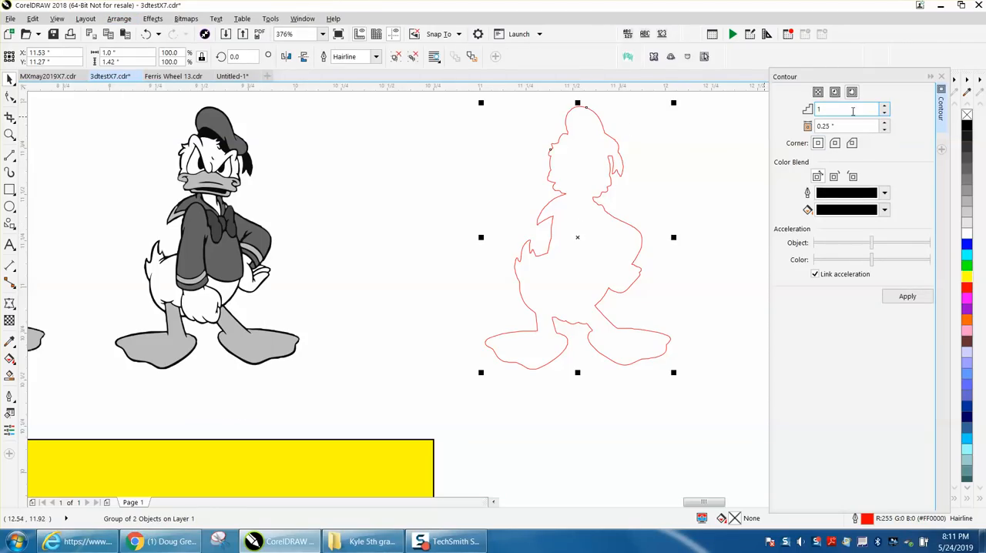
click(843, 125)
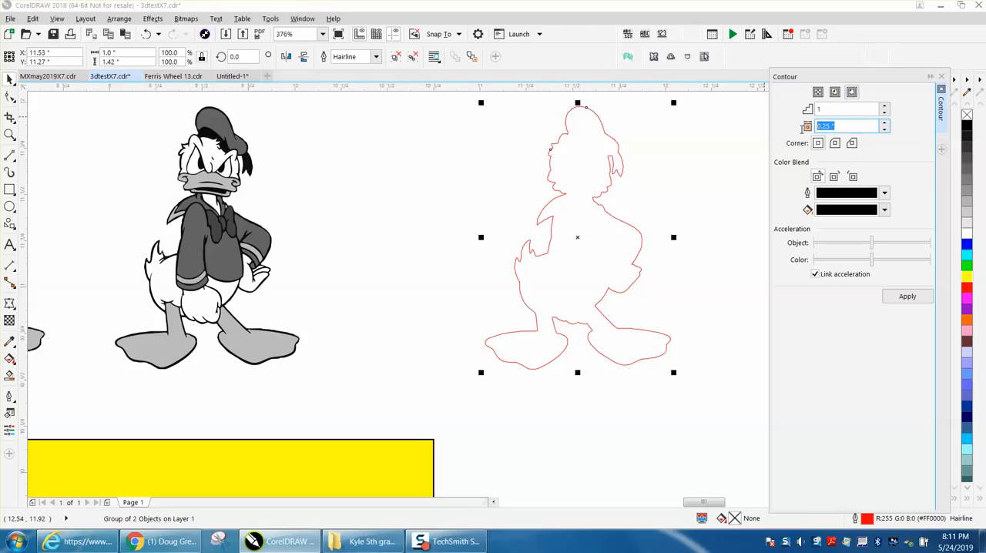
text(.002)
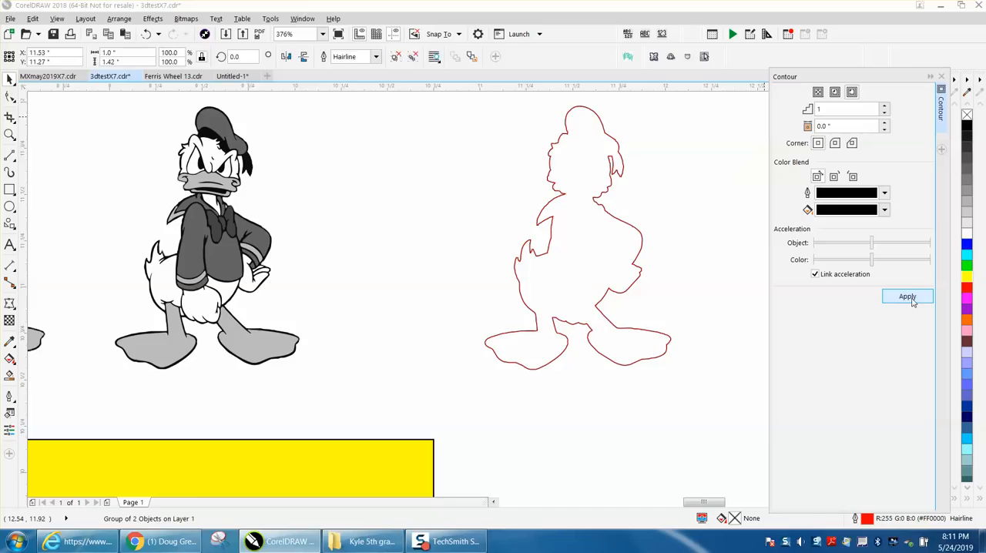
click(907, 296)
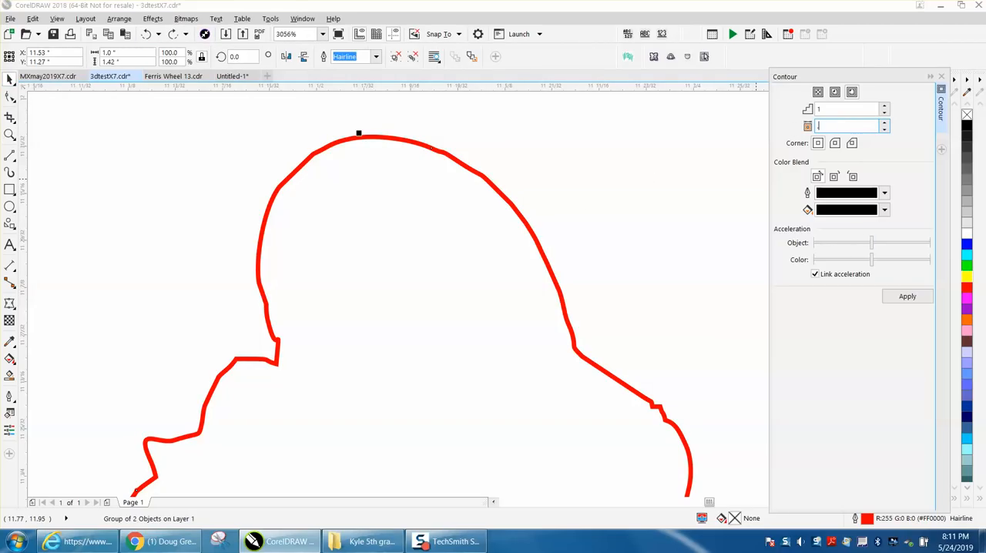
click(907, 296)
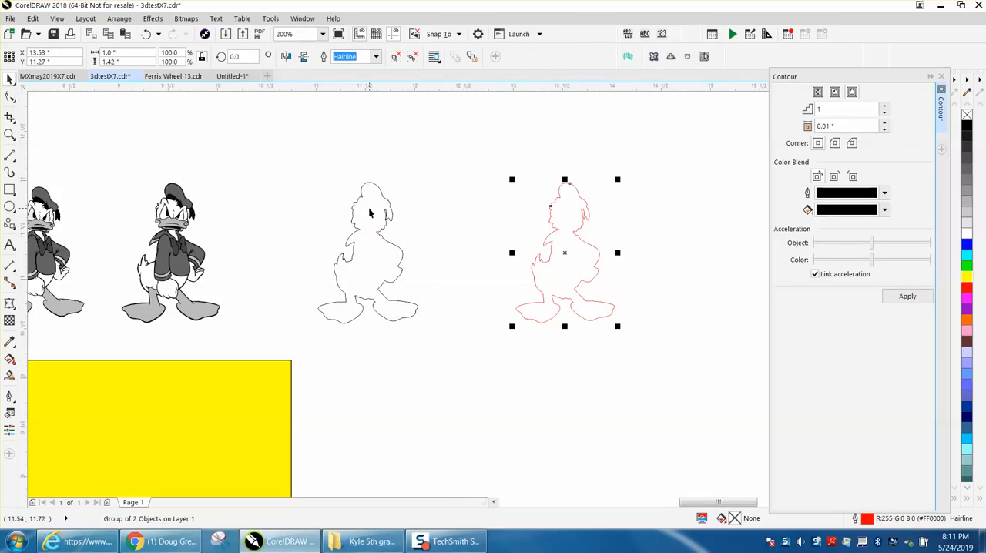
Colour the contour outline red, fit it around the grayscale duck and set both on the yellow rectangle
click(370, 254)
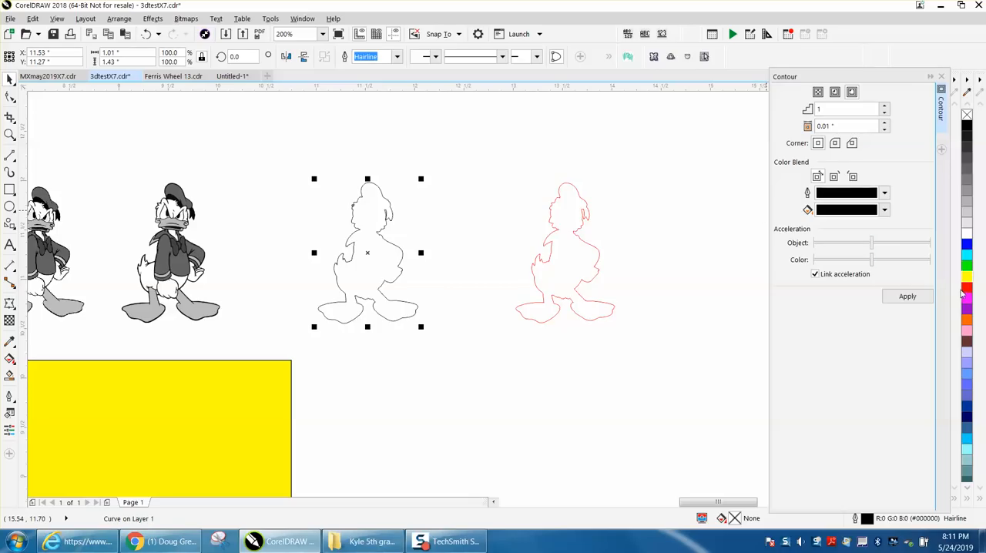
click(967, 289)
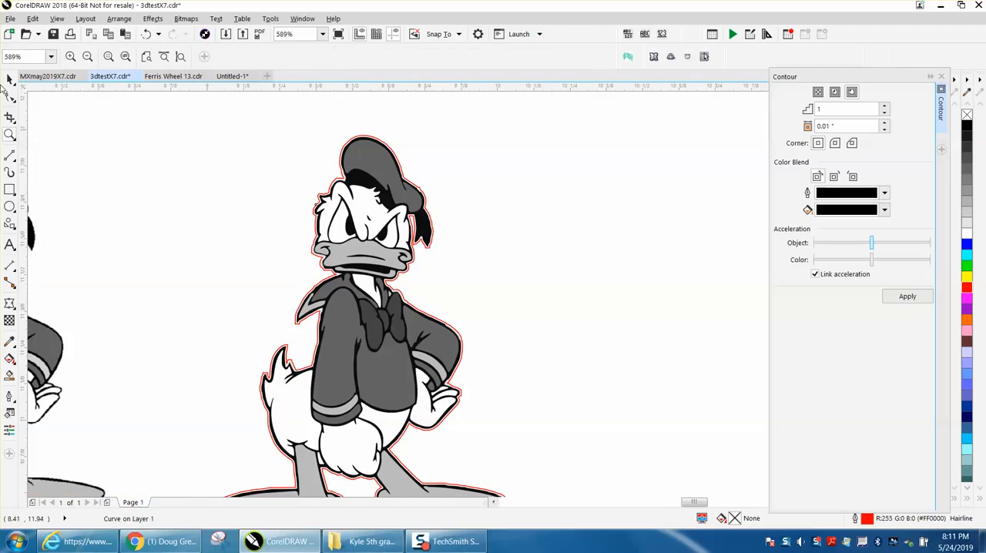
drag(332, 137, 485, 232)
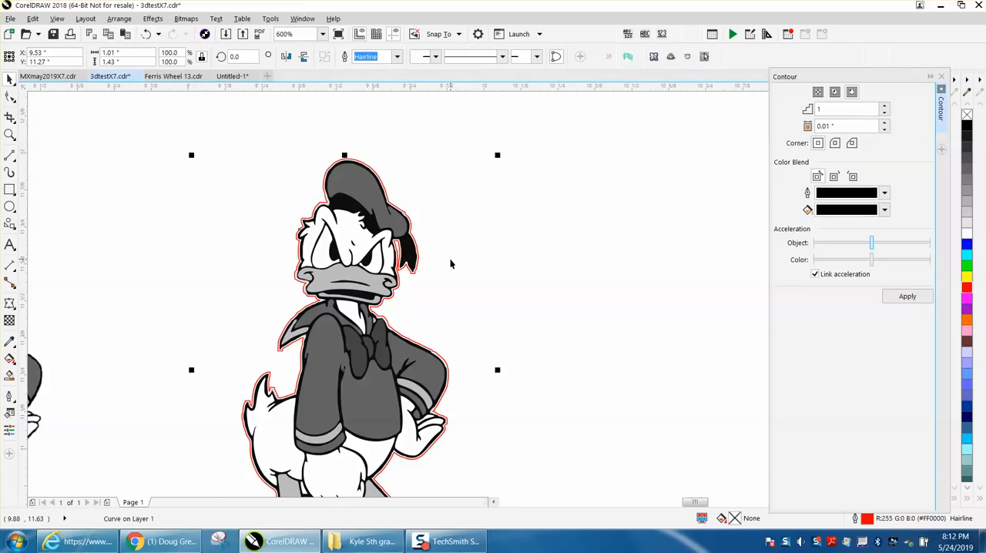
click(314, 33)
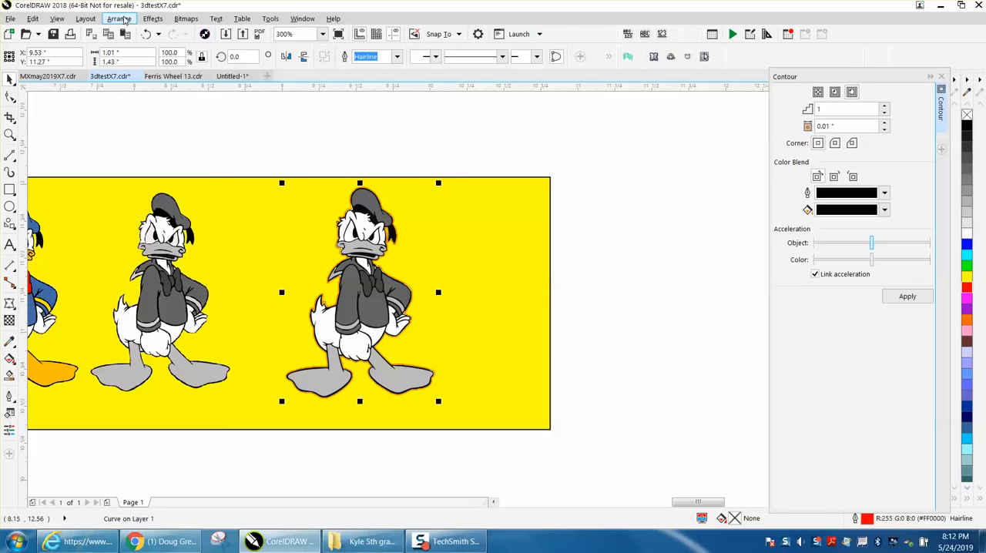
Make white fill pieces of the duck's face transparent so the yellow rectangle shows through
click(119, 18)
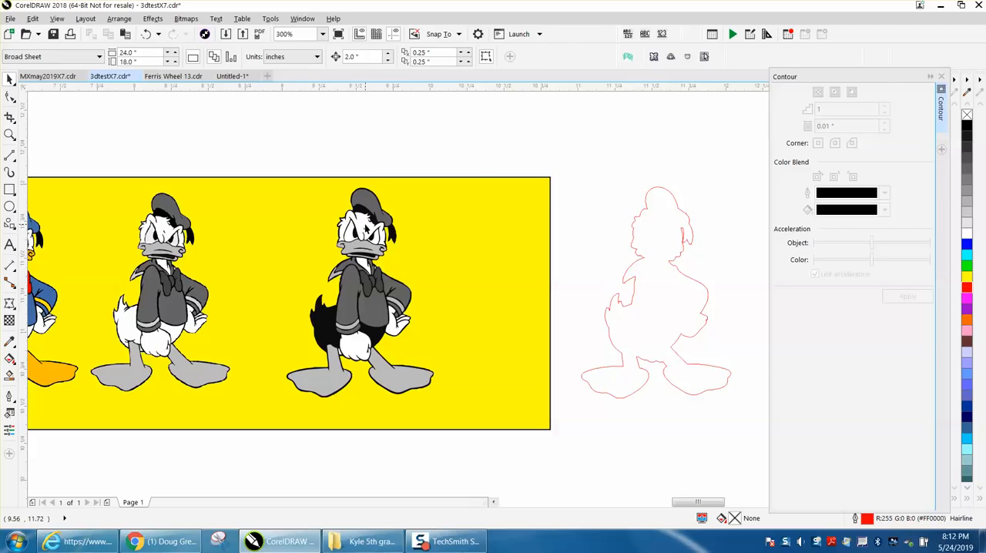
click(360, 227)
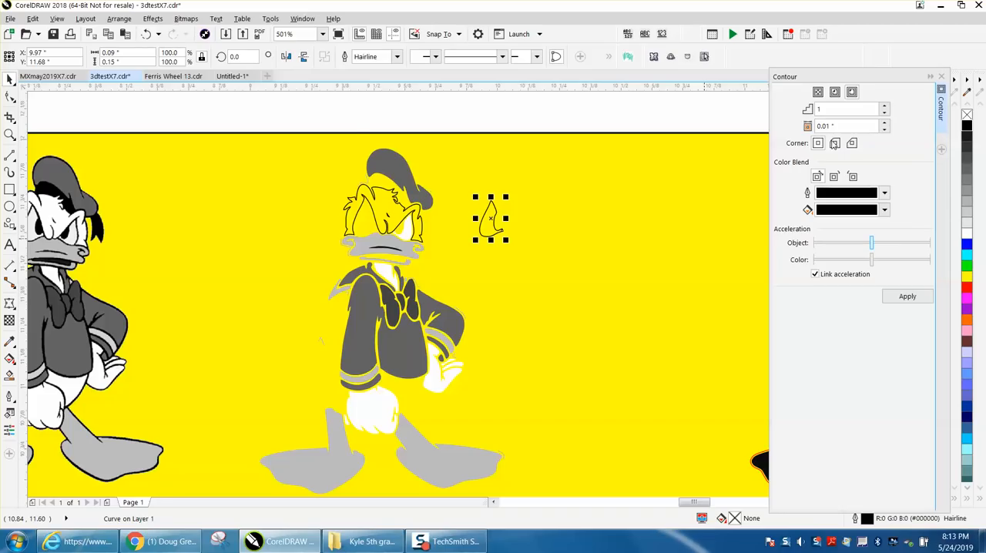
Adjust the remaining face piece fills and select the black silhouette with its red outline
click(146, 33)
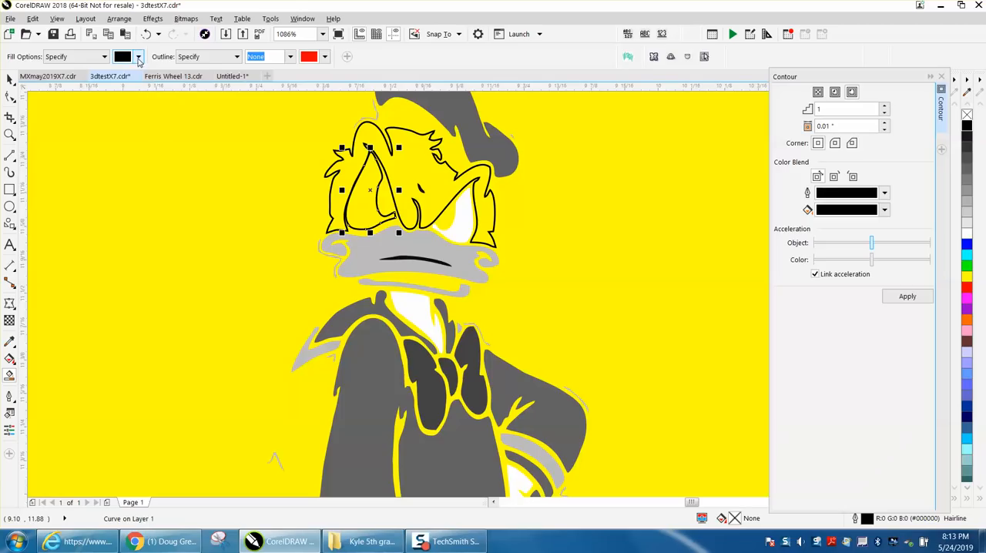
click(138, 56)
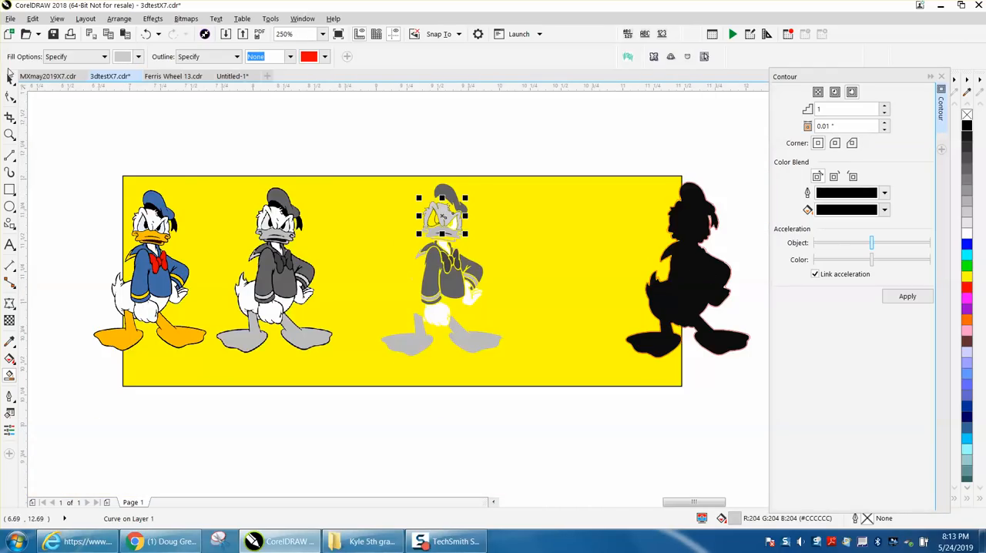
click(689, 269)
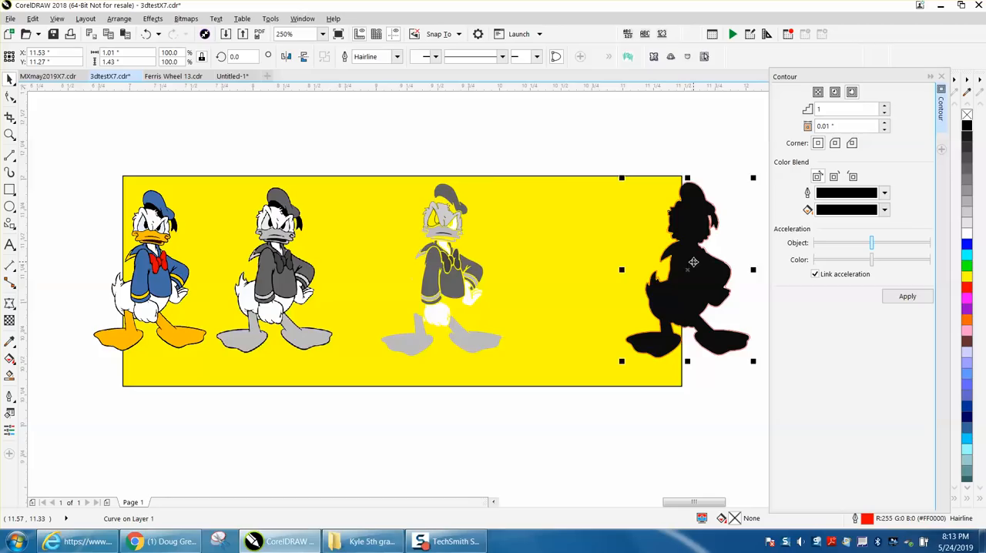